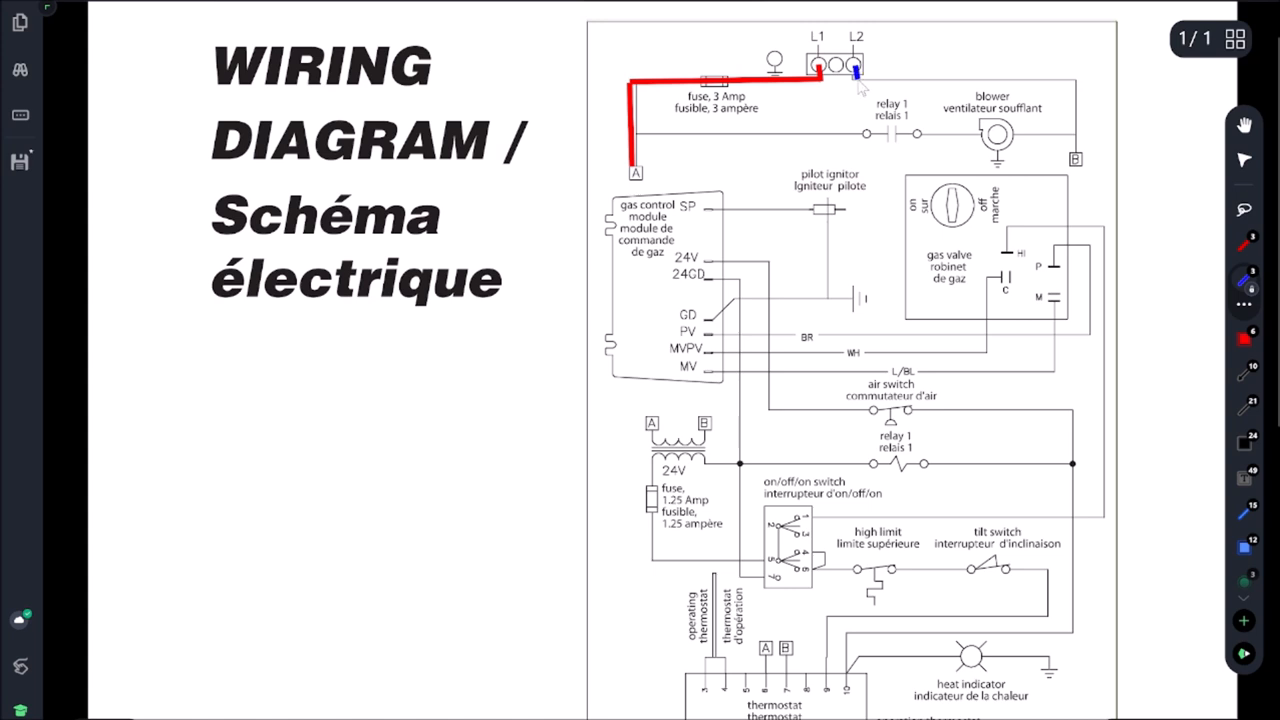
# Trace L2 to the blower in blue and transformer A through the limit switches to terminal 9.
pyautogui.moveTo(858, 73); pyautogui.dragTo(1075, 82)
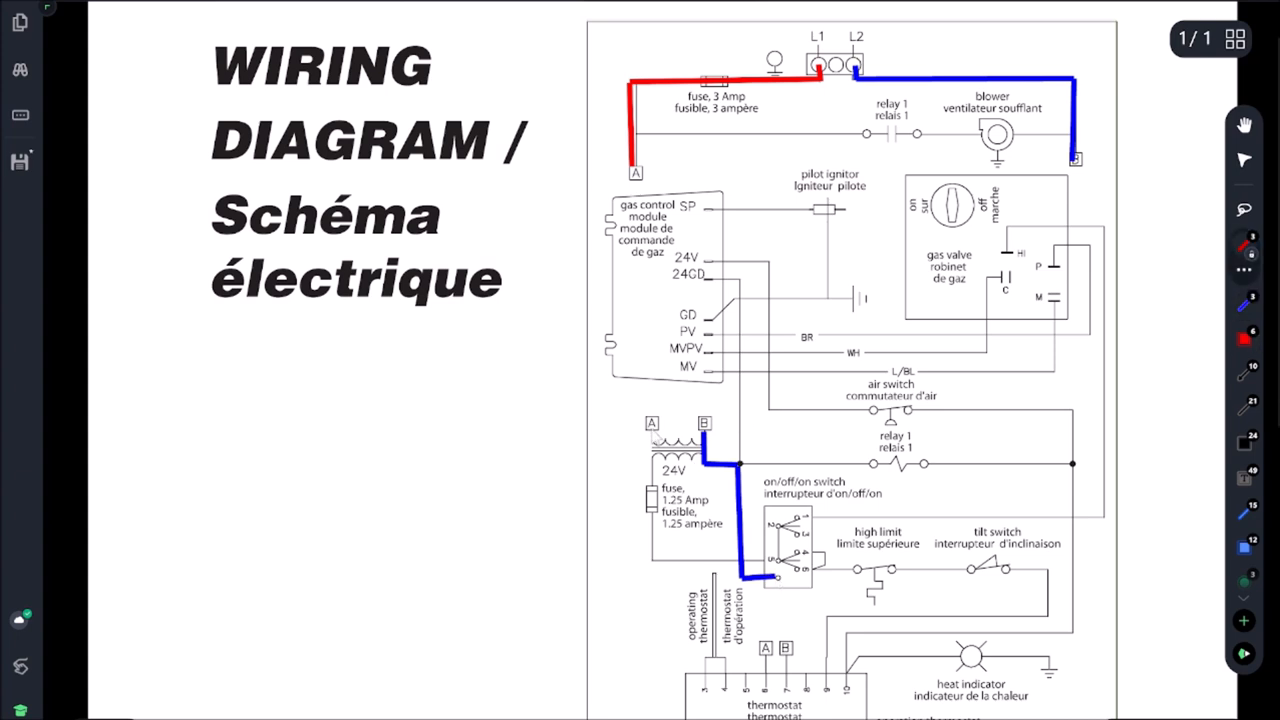
pyautogui.moveTo(651, 432); pyautogui.dragTo(651, 560)
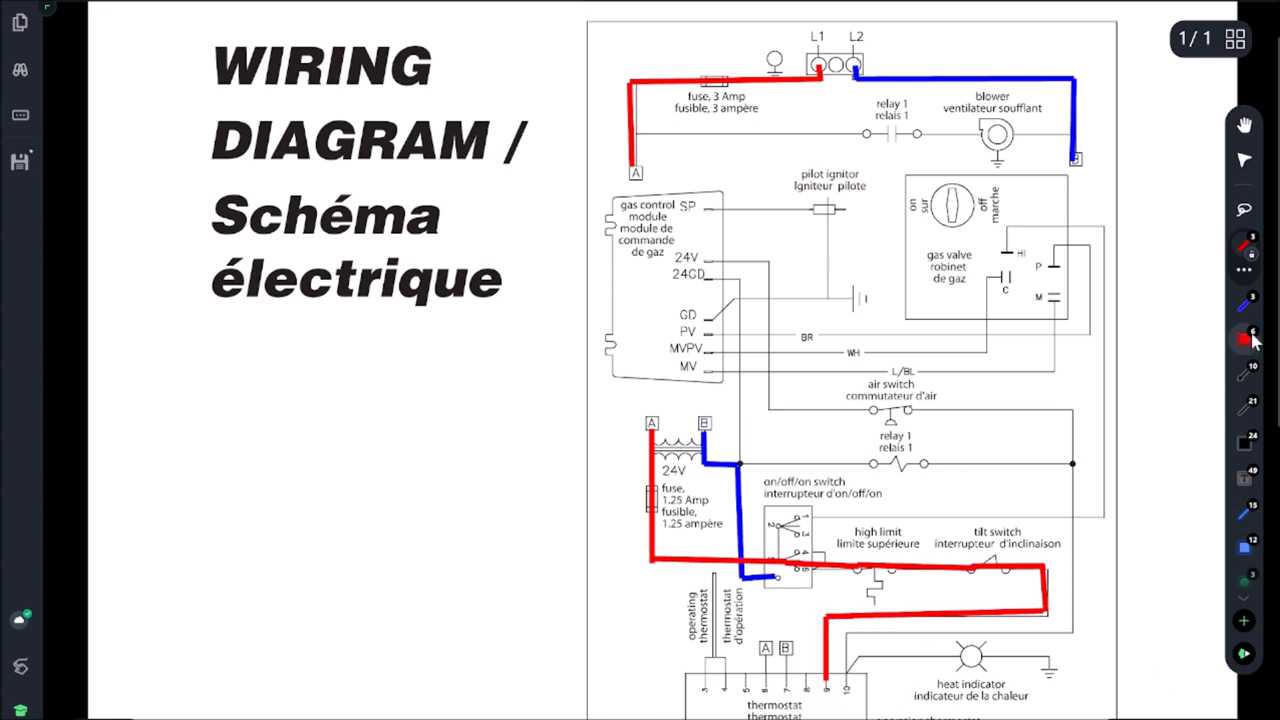
pyautogui.click(1245, 340)
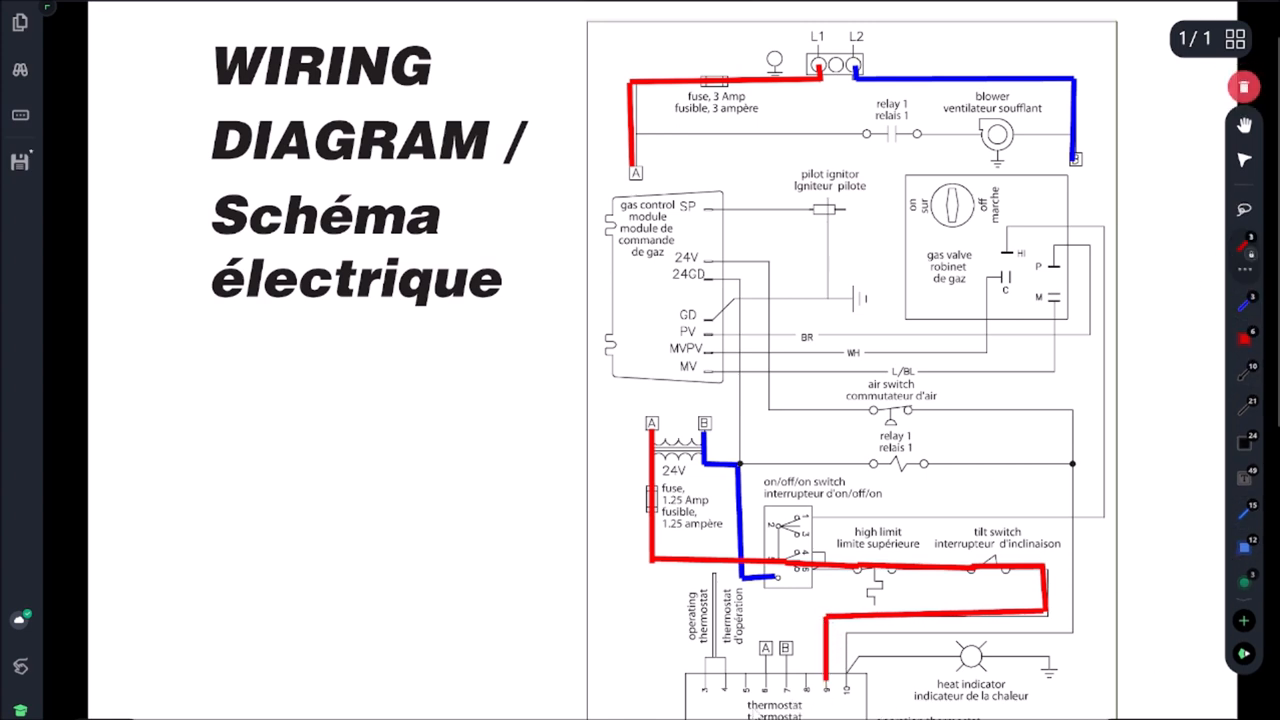
# Draw red and blue diagonals linking transformer A and B to the thermostat's A and B markers.
pyautogui.moveTo(652, 425); pyautogui.dragTo(765, 650)
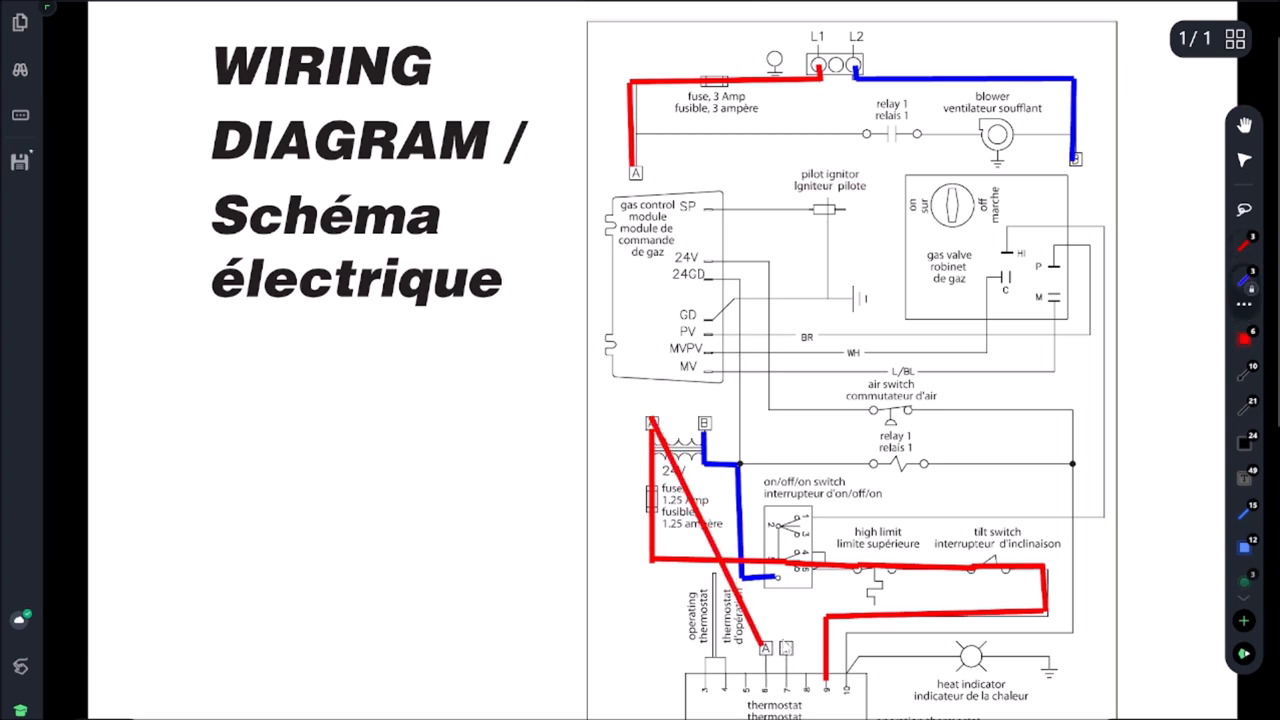
pyautogui.moveTo(708, 425); pyautogui.dragTo(785, 648)
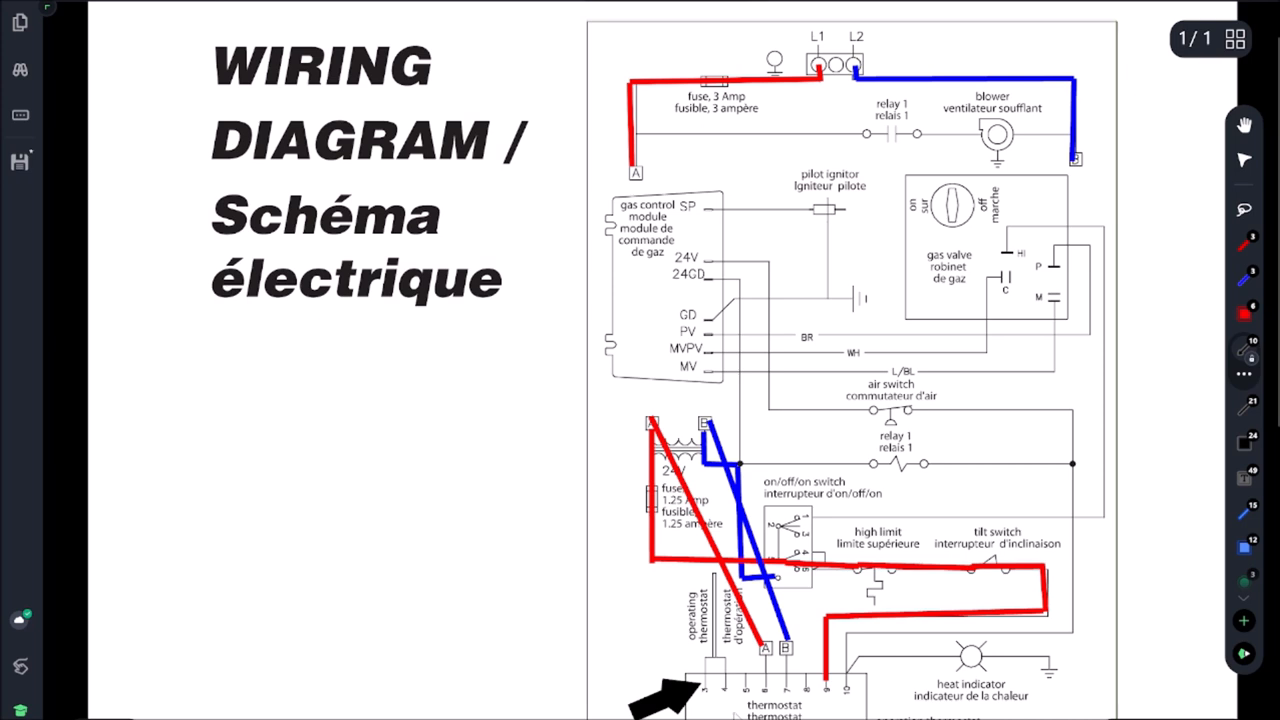
pyautogui.moveTo(725, 674)
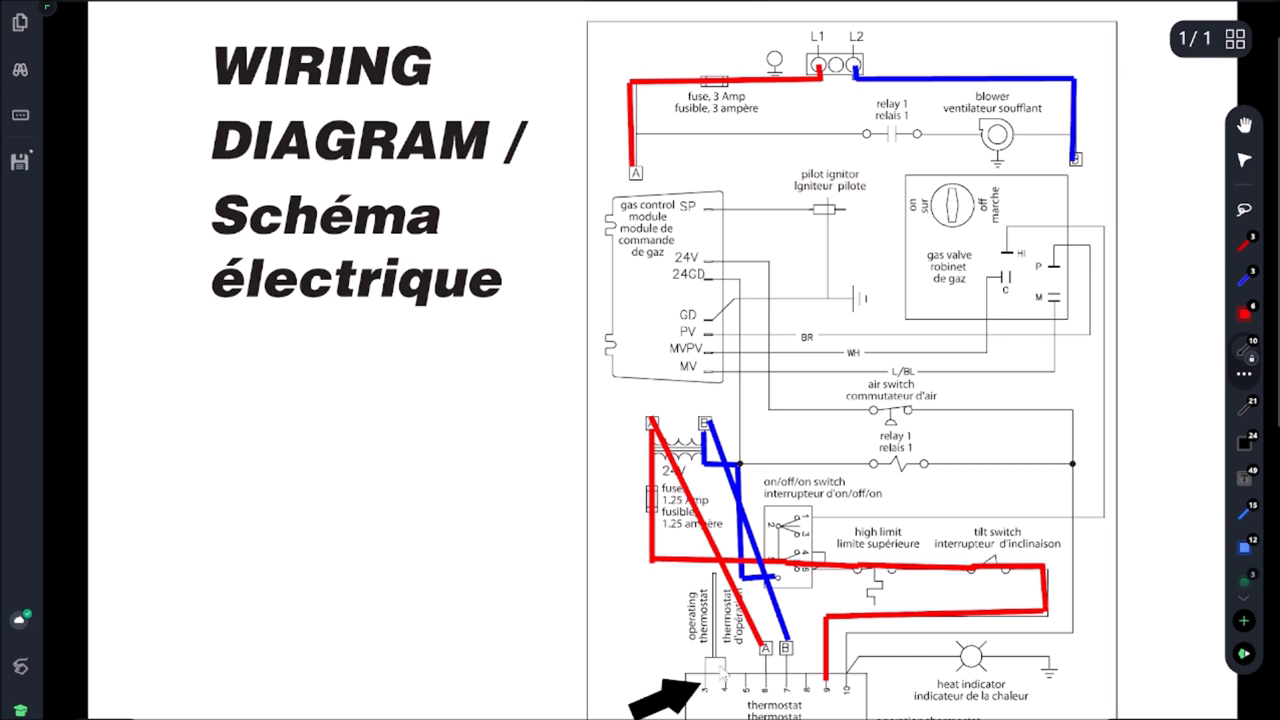
pyautogui.moveTo(1260, 455)
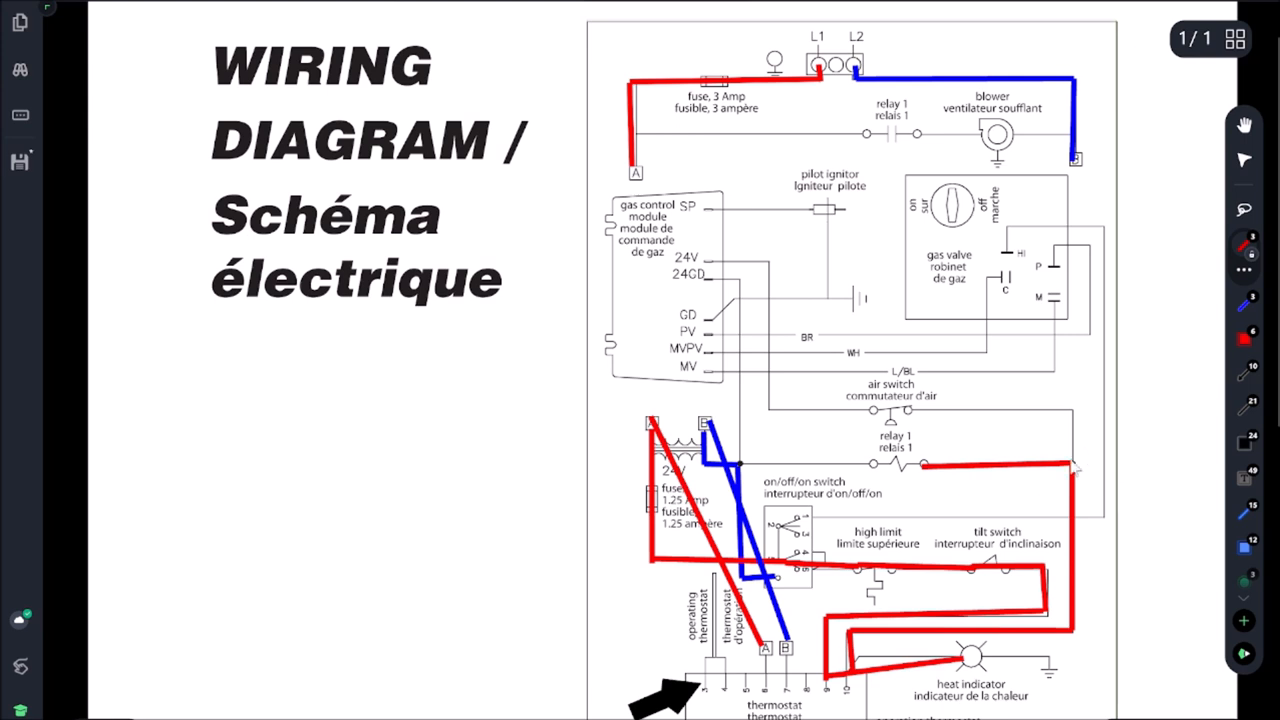
# Trace red from relay 1 to the air switch and gas control module, with an arrow at the air switch.
pyautogui.moveTo(1045, 405); pyautogui.dragTo(1070, 465)
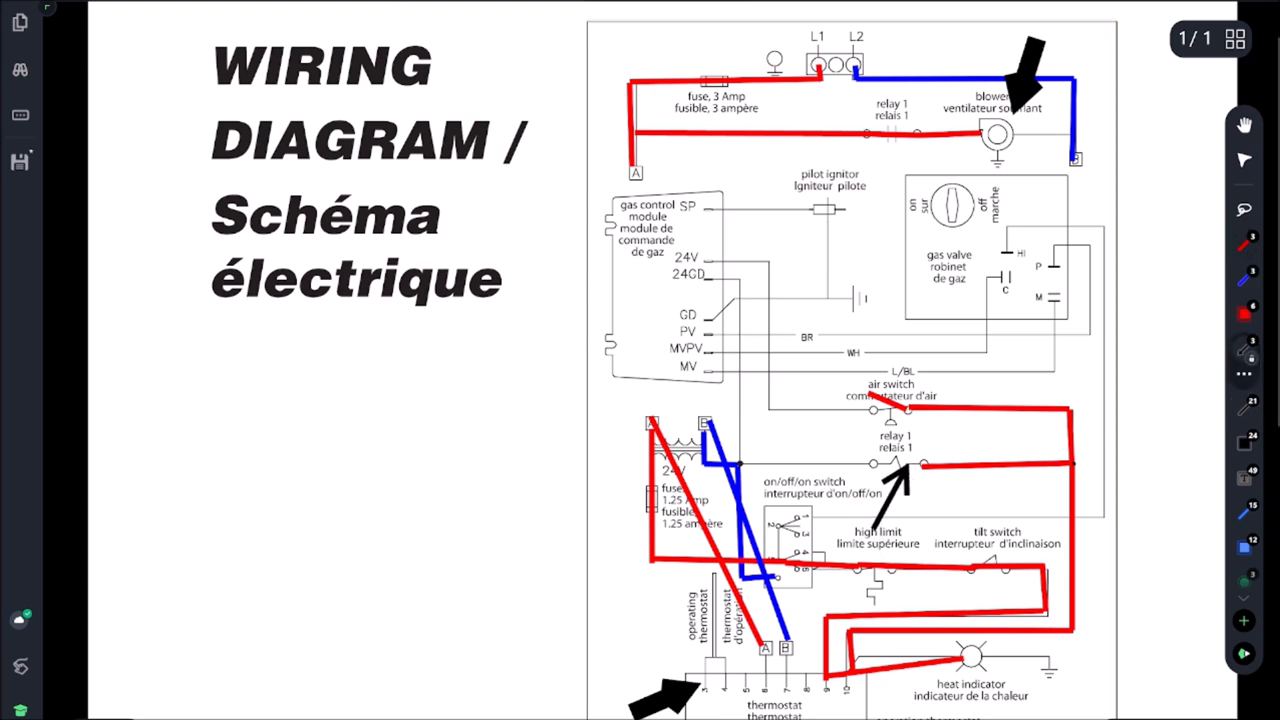
pyautogui.moveTo(862, 705)
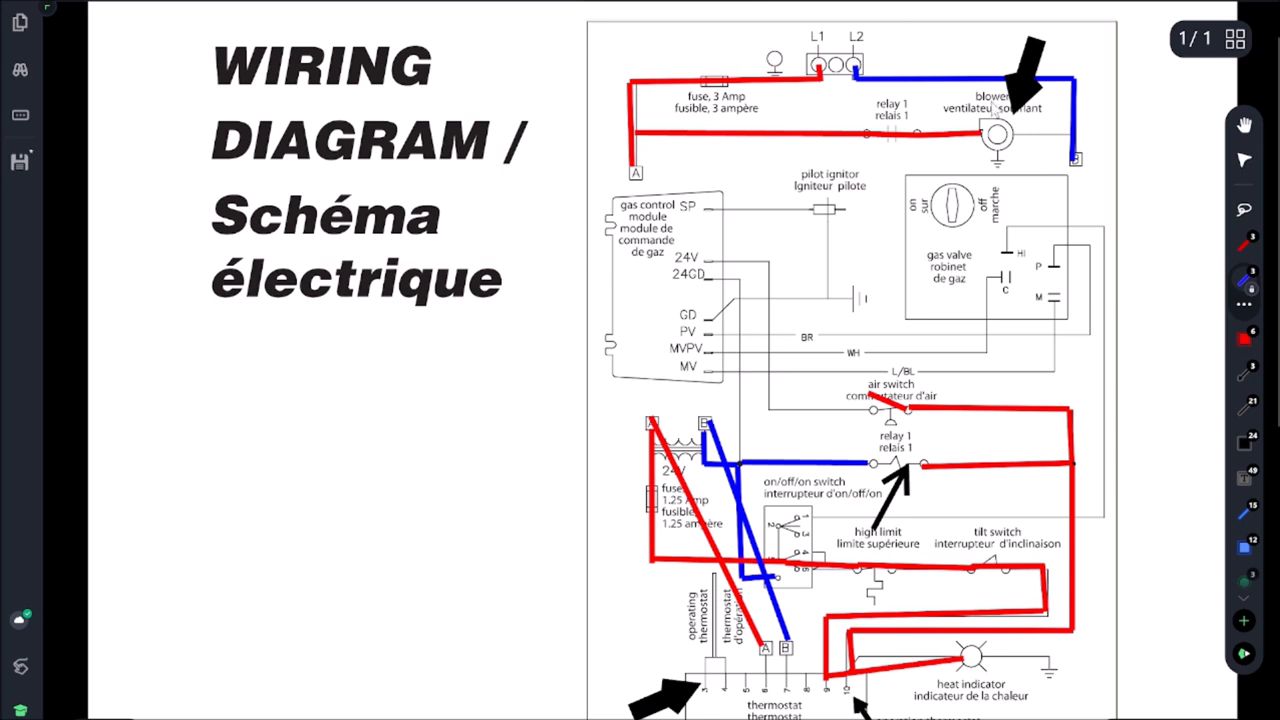
pyautogui.moveTo(1012, 133); pyautogui.dragTo(1070, 133)
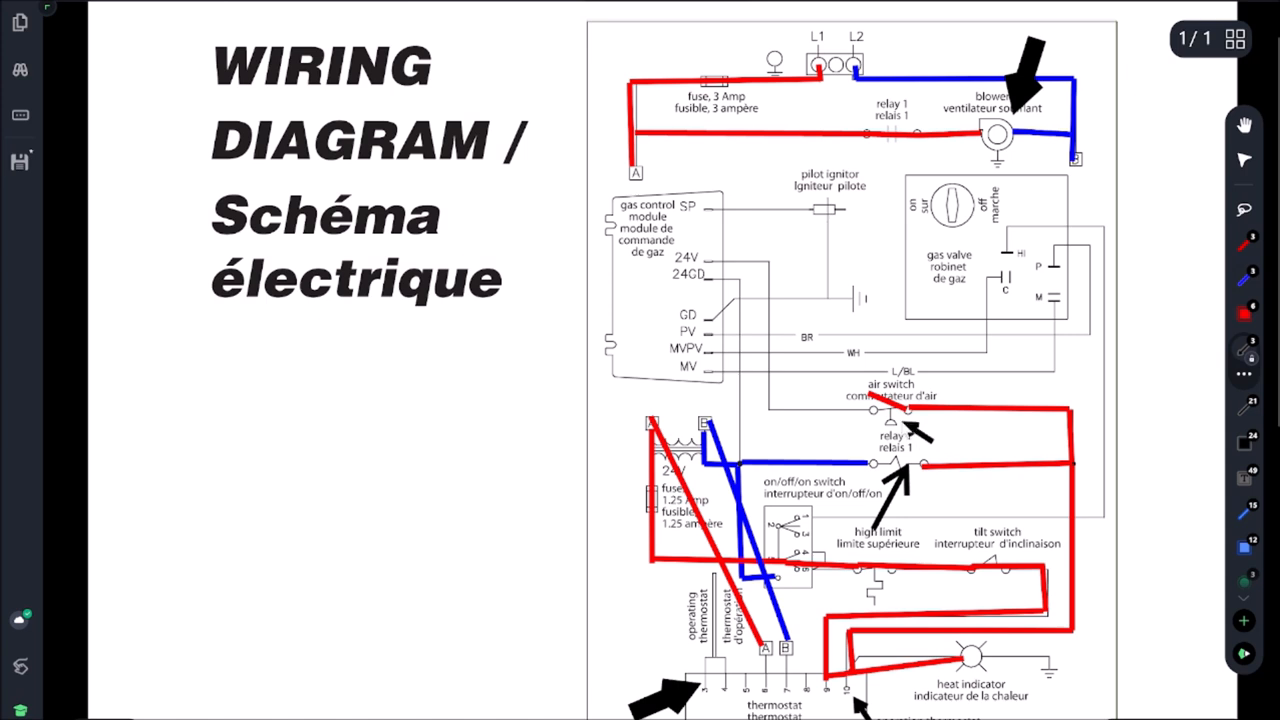
pyautogui.moveTo(1033, 390)
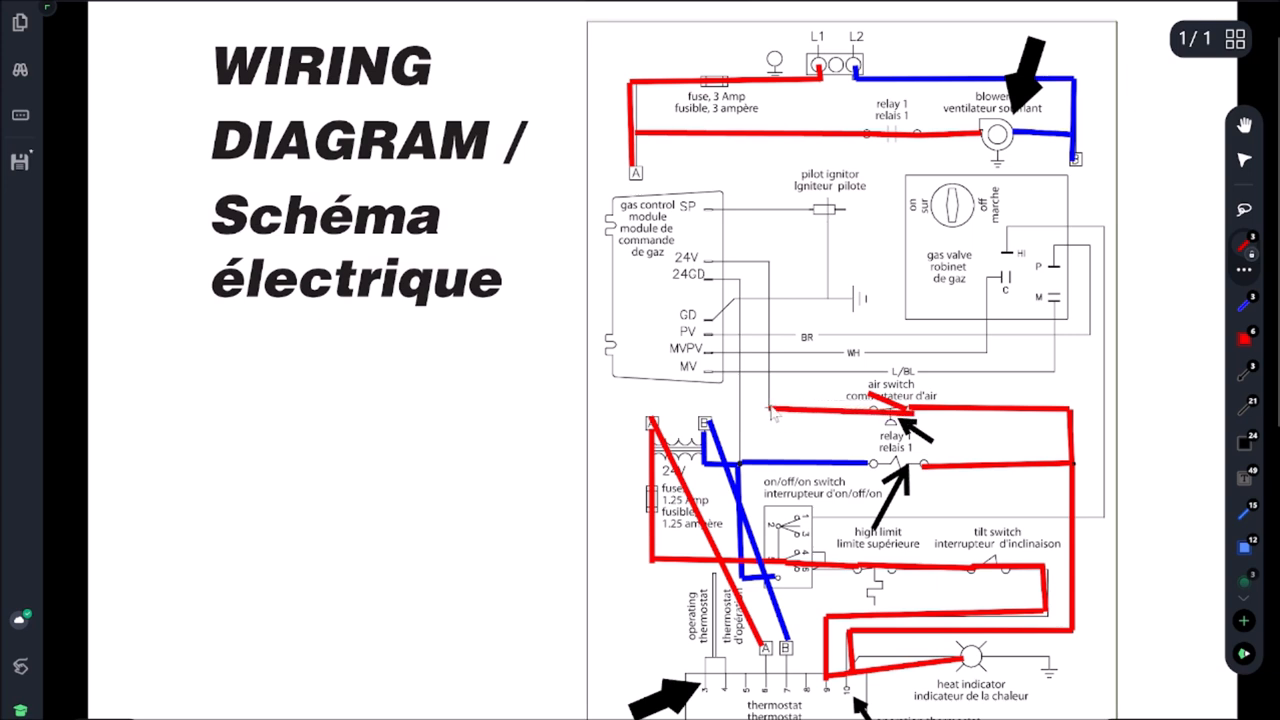
pyautogui.moveTo(768, 268); pyautogui.dragTo(770, 415)
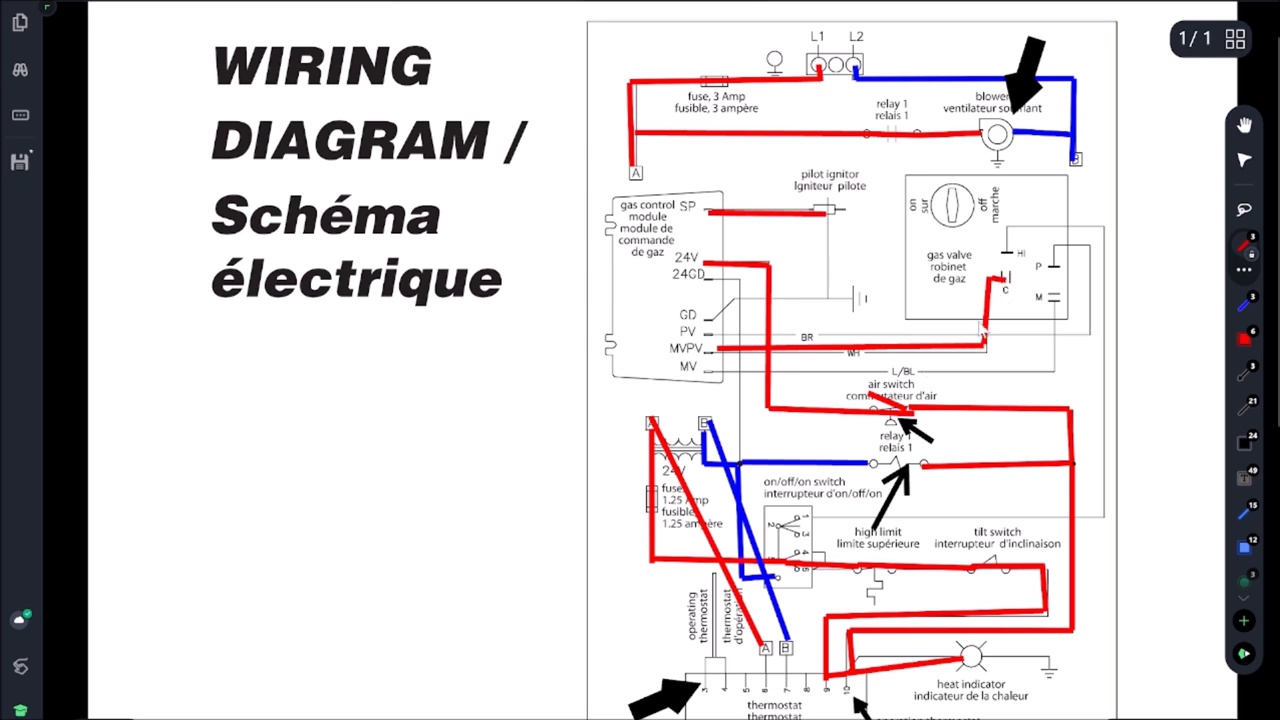
pyautogui.moveTo(1185, 365)
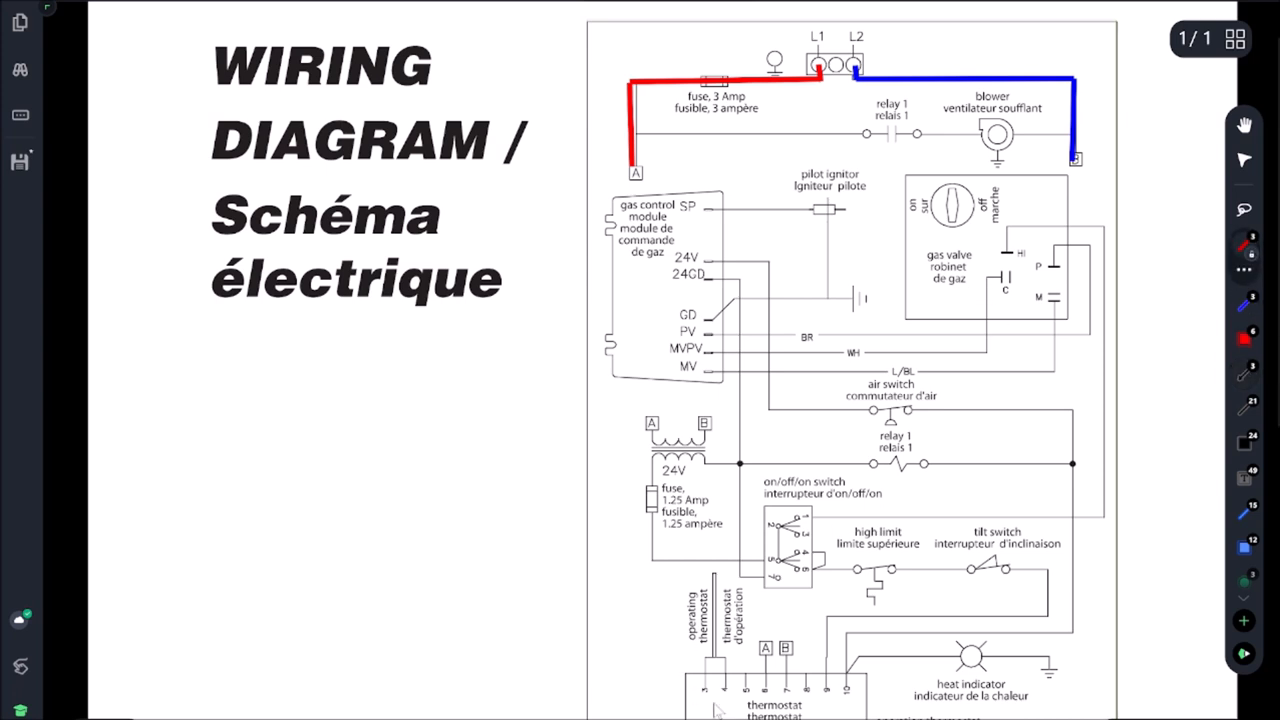
pyautogui.moveTo(827, 690)
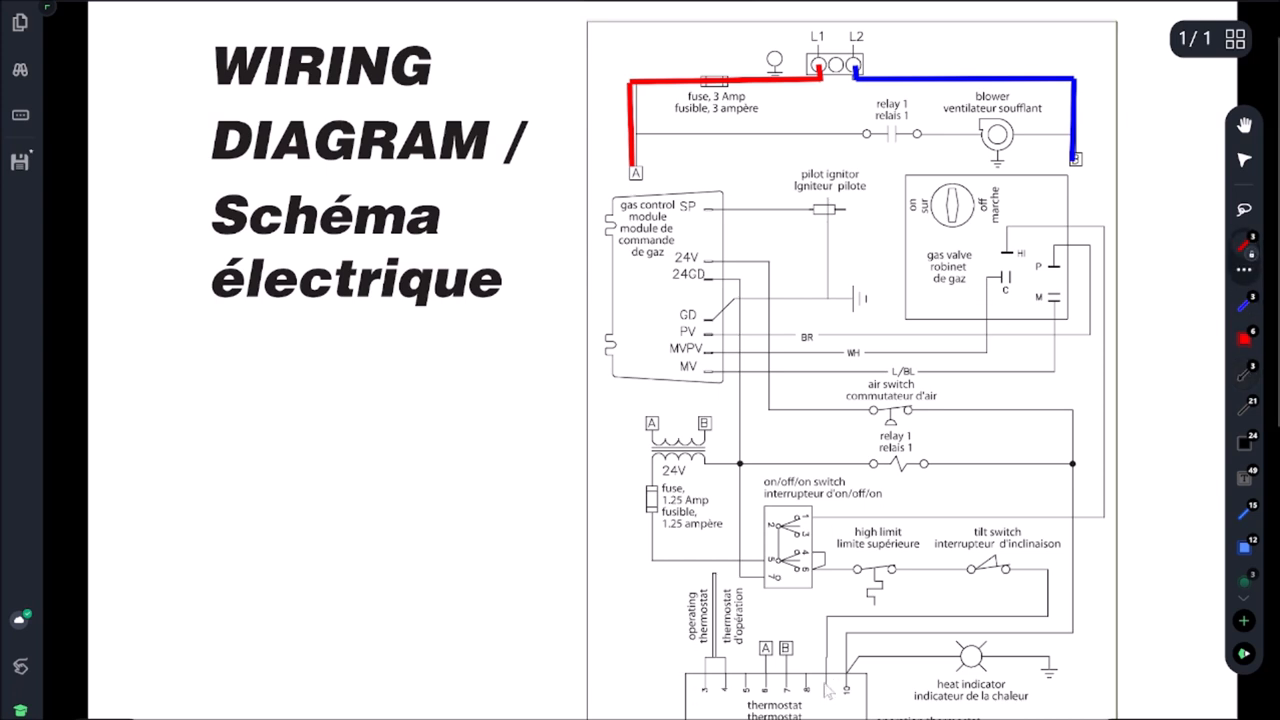
# Trace red from terminal 9 via the tilt switch to transformer A, and arrow the thermostat terminals.
pyautogui.moveTo(825, 690); pyautogui.dragTo(1045, 615)
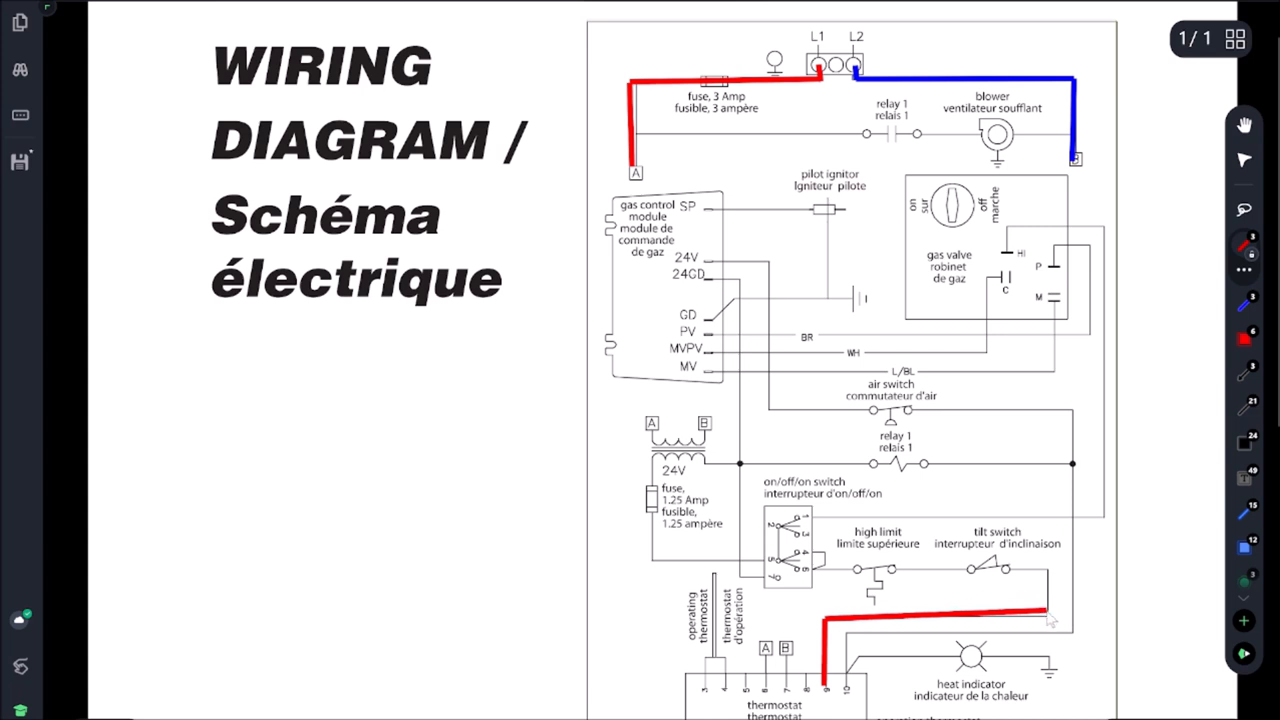
pyautogui.moveTo(1050, 610); pyautogui.dragTo(795, 575)
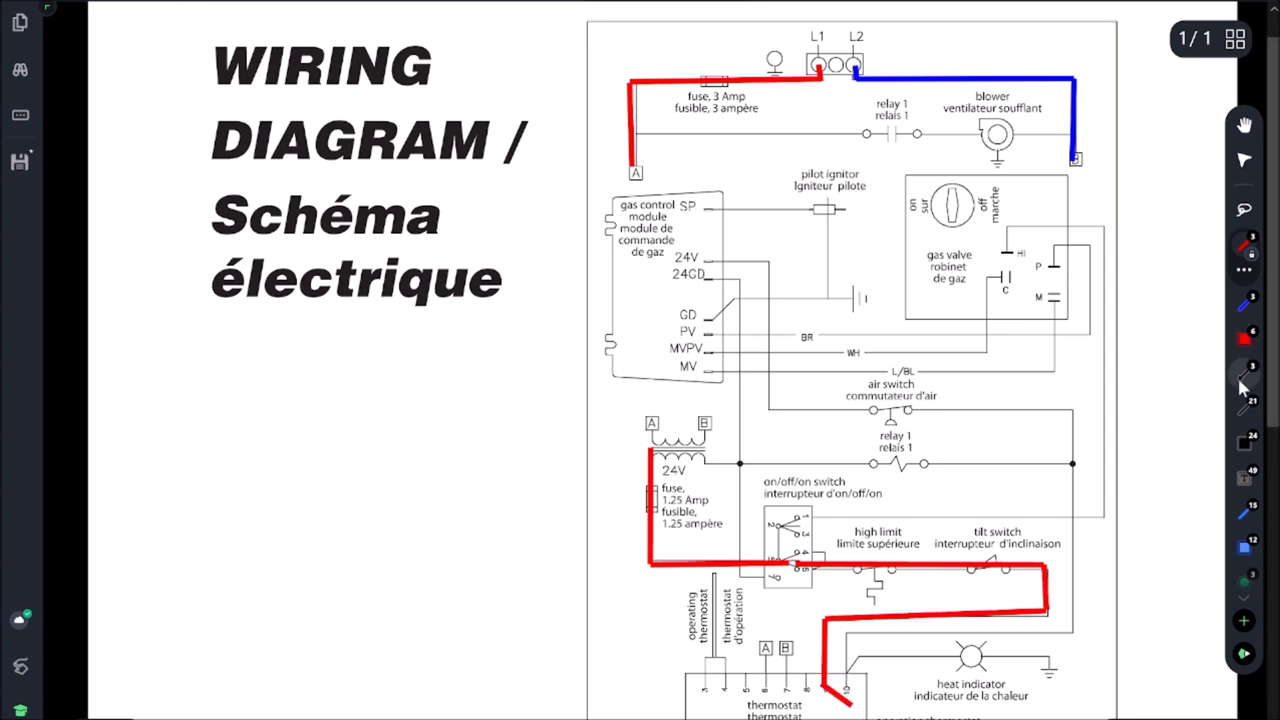
pyautogui.moveTo(605, 680); pyautogui.dragTo(700, 625)
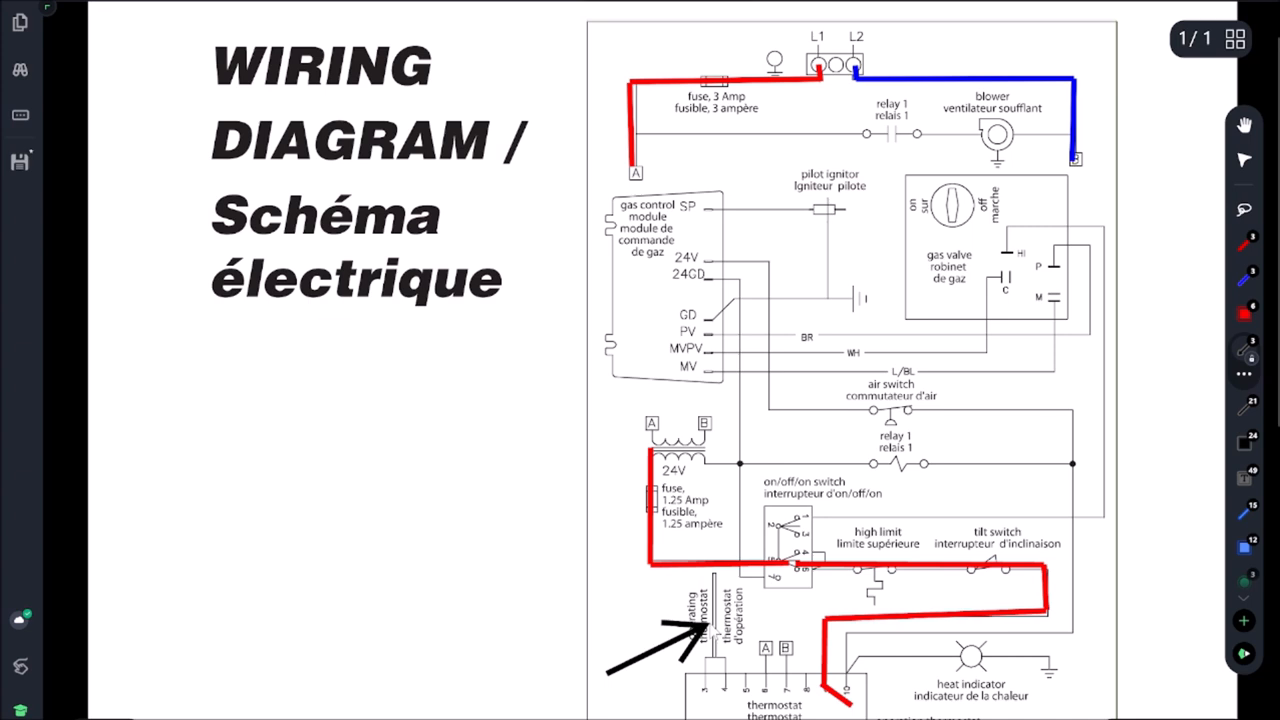
pyautogui.moveTo(605, 715); pyautogui.dragTo(685, 700)
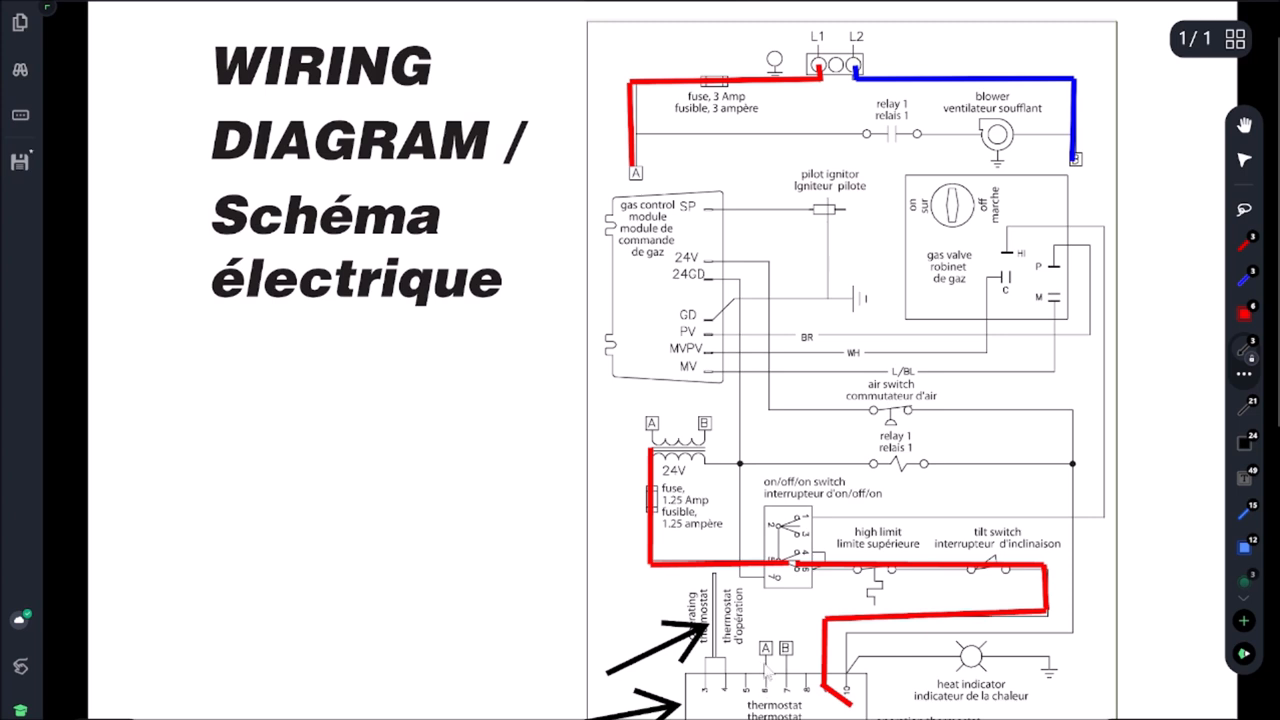
pyautogui.moveTo(790, 605); pyautogui.dragTo(745, 680)
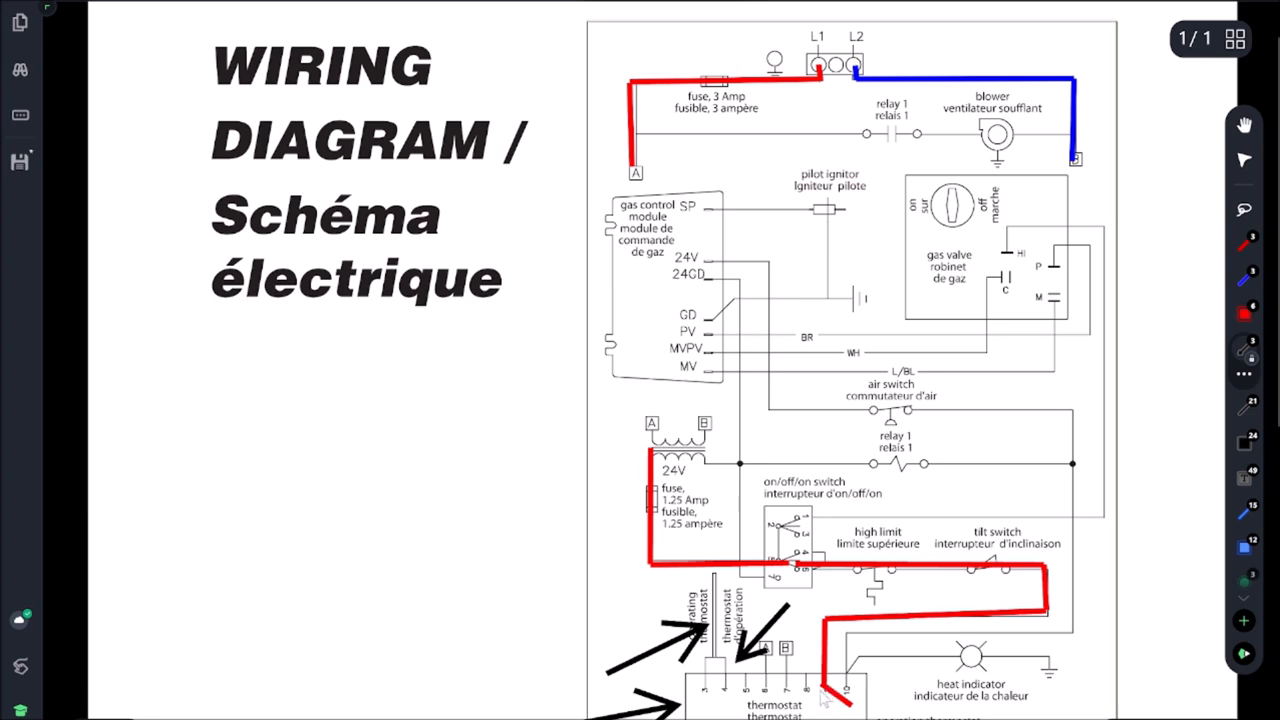
pyautogui.moveTo(620, 612)
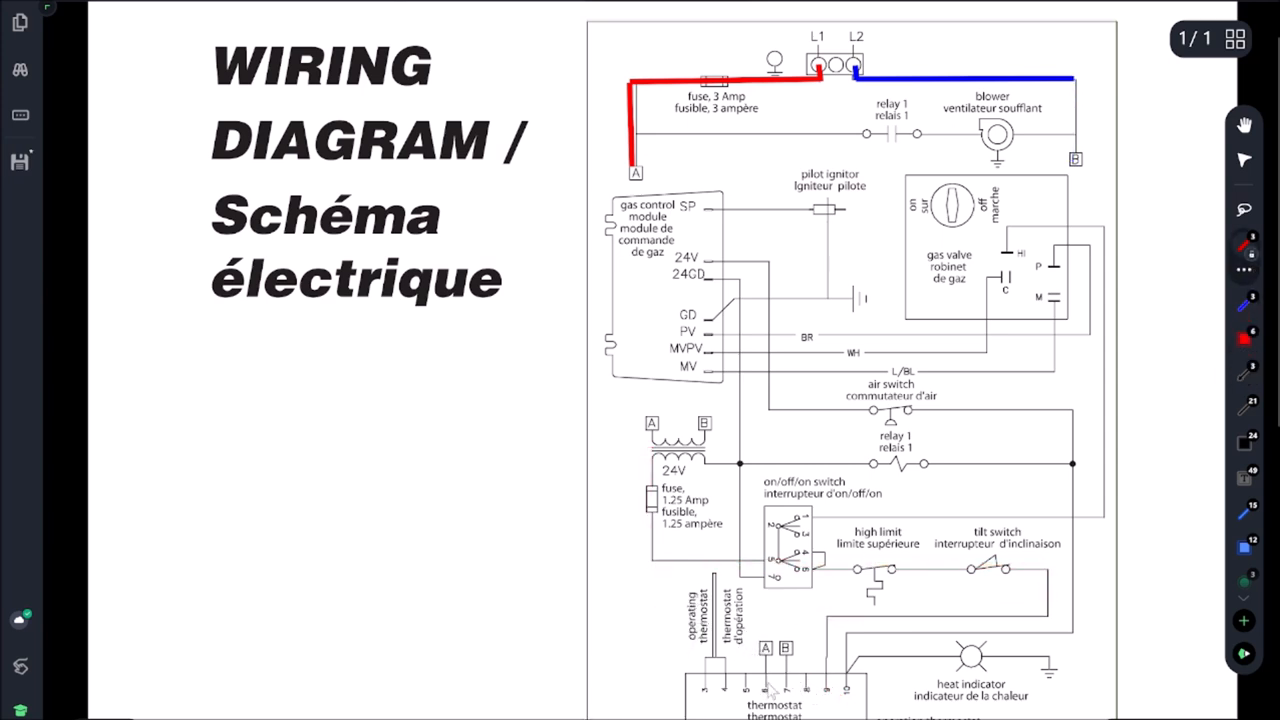
# Draw a red line from transformer A to the thermostat and restore the line from B.
pyautogui.moveTo(650, 435); pyautogui.dragTo(760, 670)
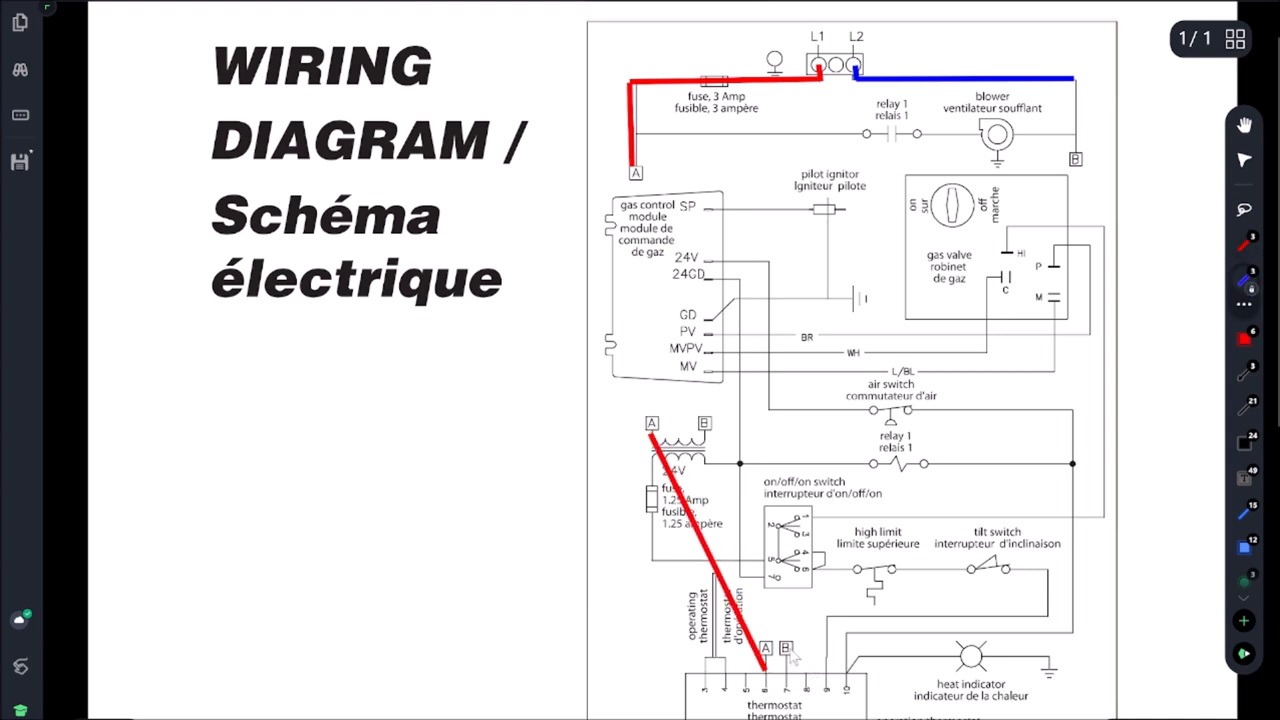
pyautogui.moveTo(702, 425); pyautogui.dragTo(785, 648)
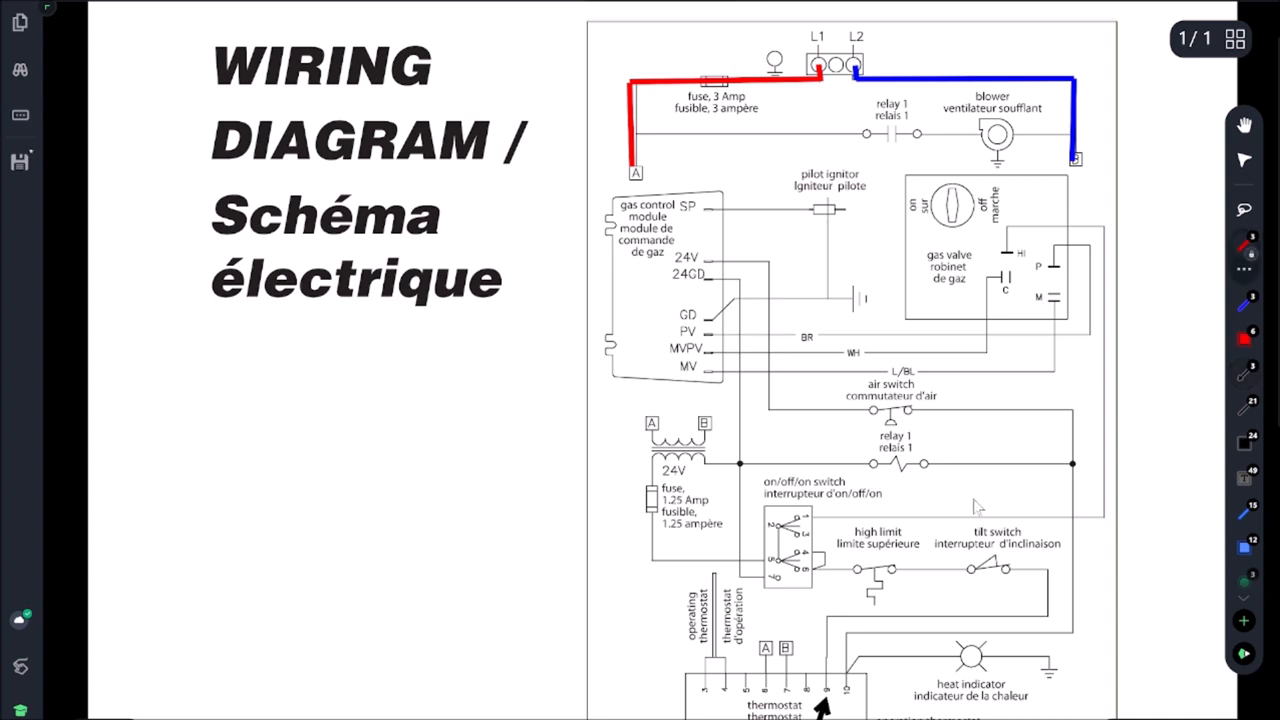
pyautogui.moveTo(650, 450)
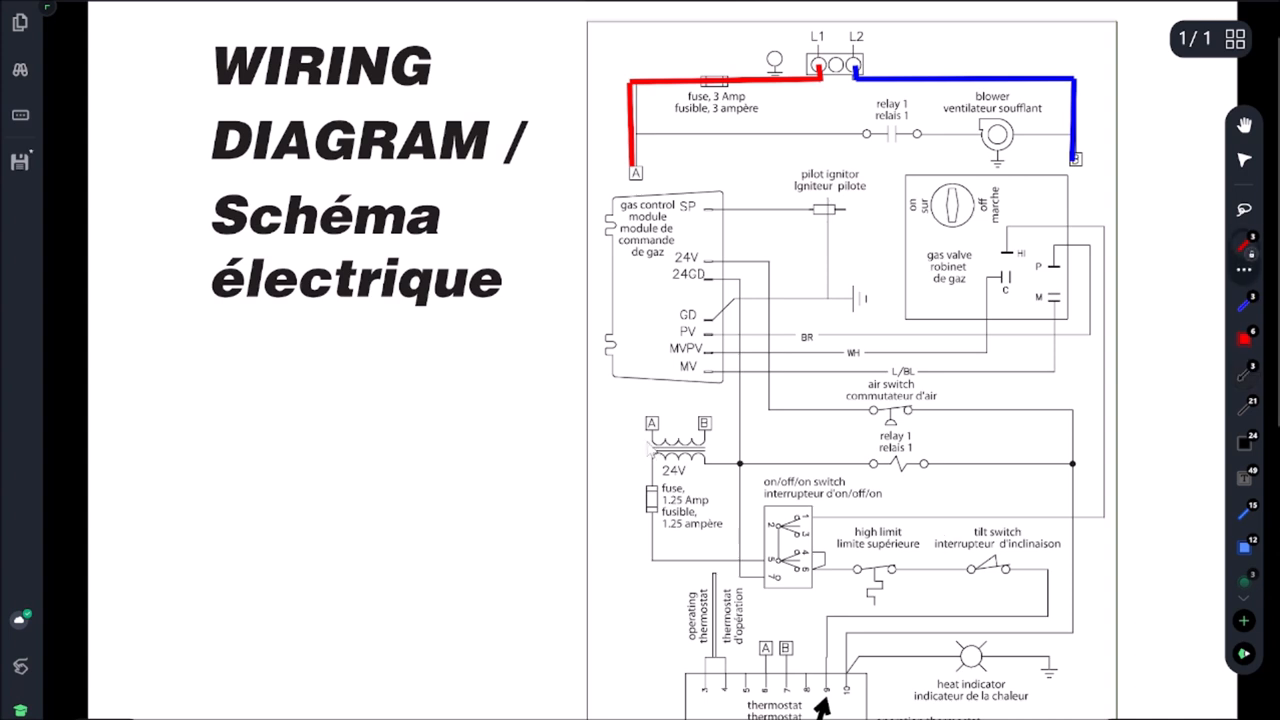
# Trace red from transformer A through the on/off switch to the high limit, then erase it.
pyautogui.moveTo(653, 433); pyautogui.dragTo(653, 565)
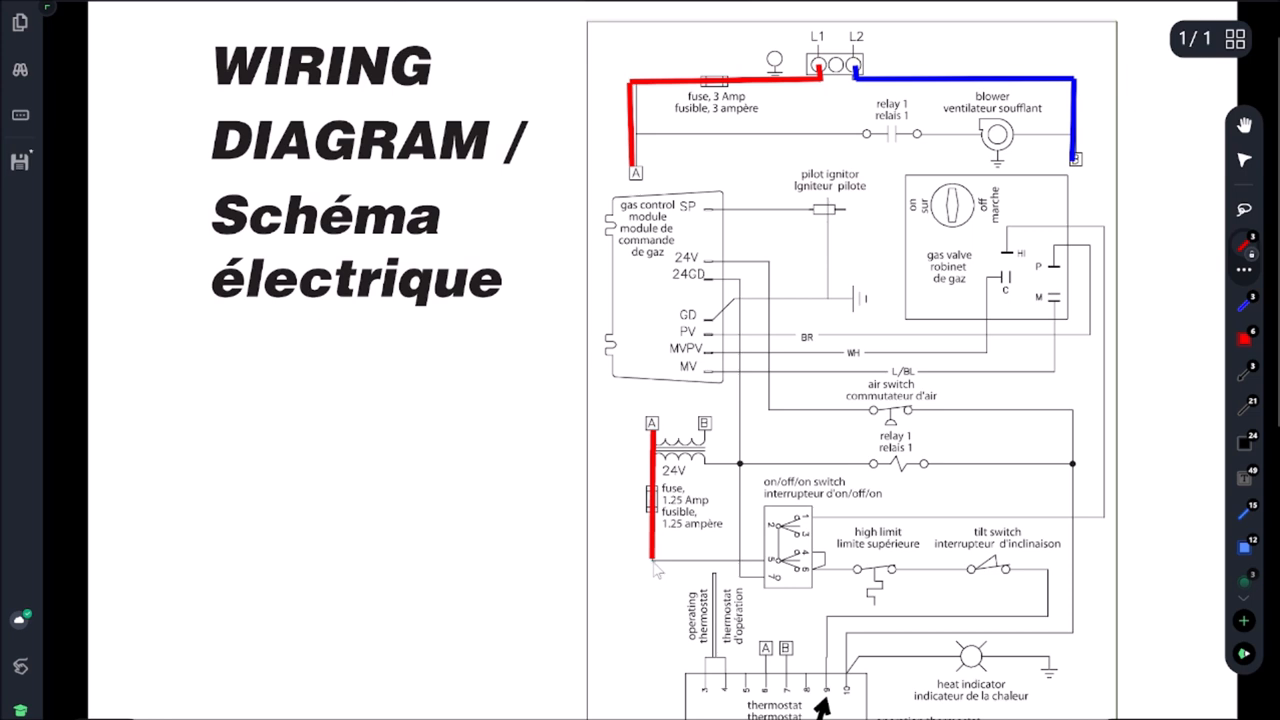
pyautogui.moveTo(655, 561); pyautogui.dragTo(790, 561)
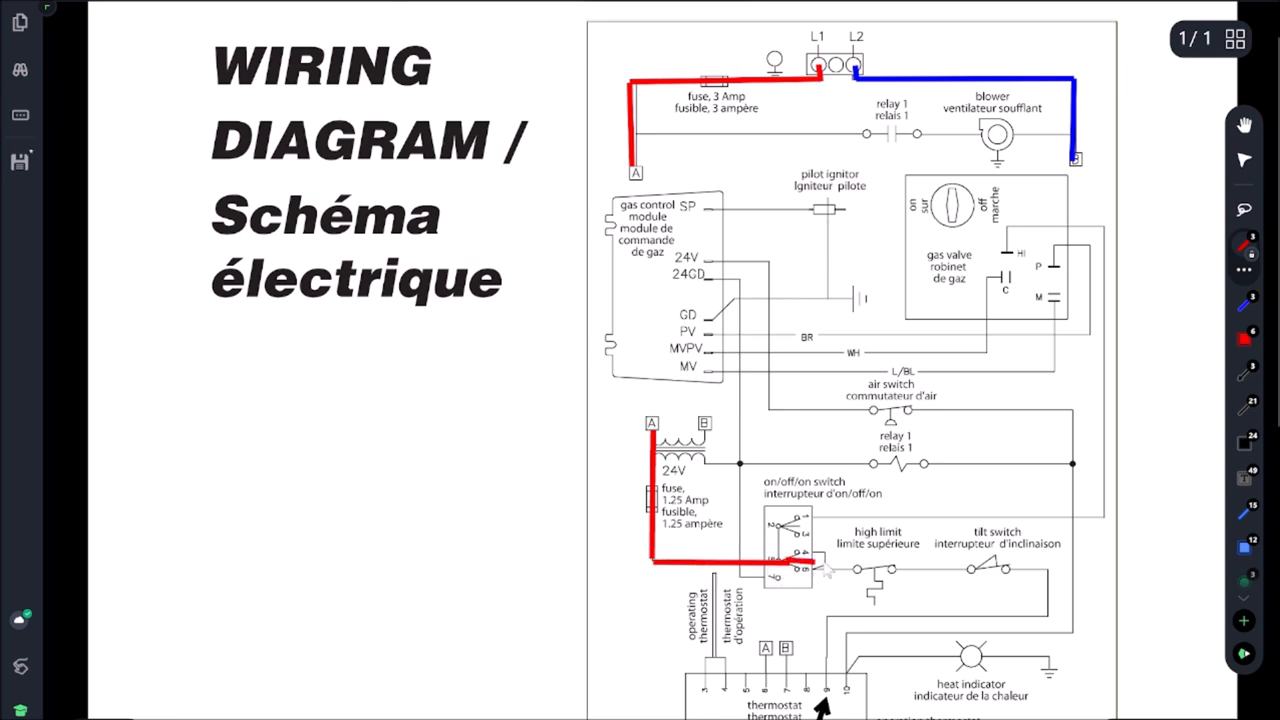
pyautogui.moveTo(790, 568); pyautogui.dragTo(855, 568)
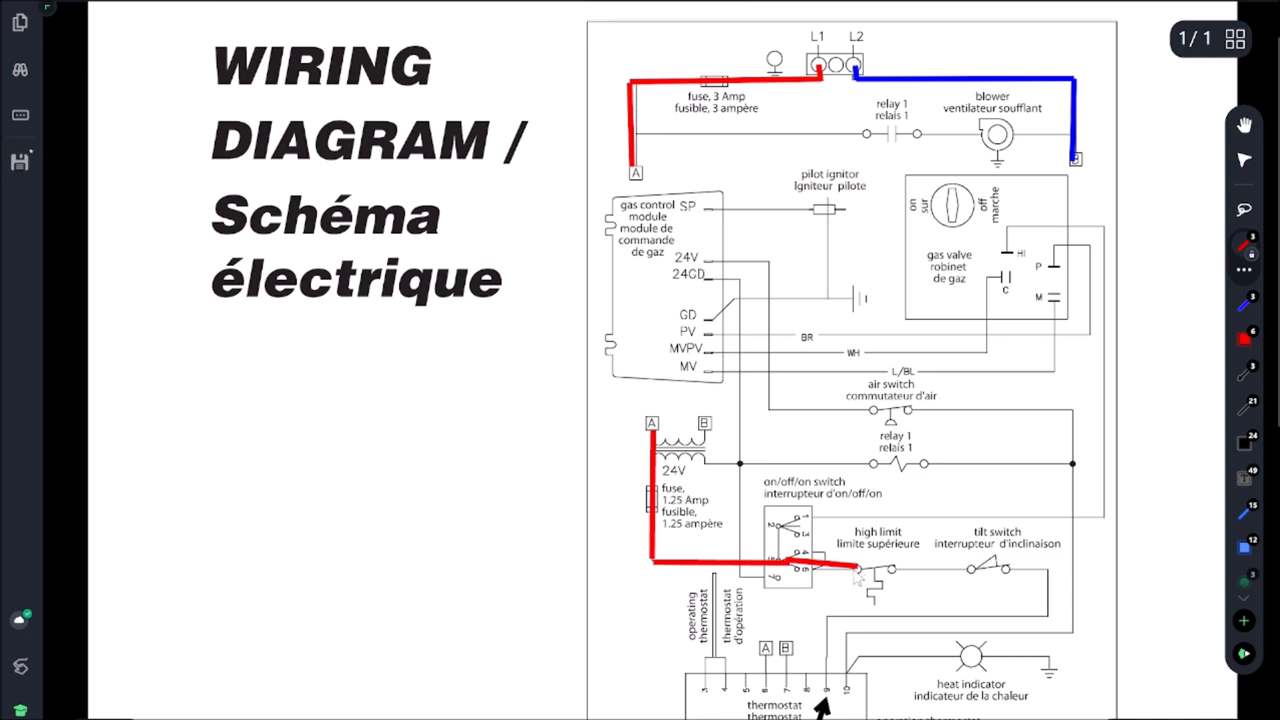
pyautogui.moveTo(858, 572); pyautogui.dragTo(912, 536)
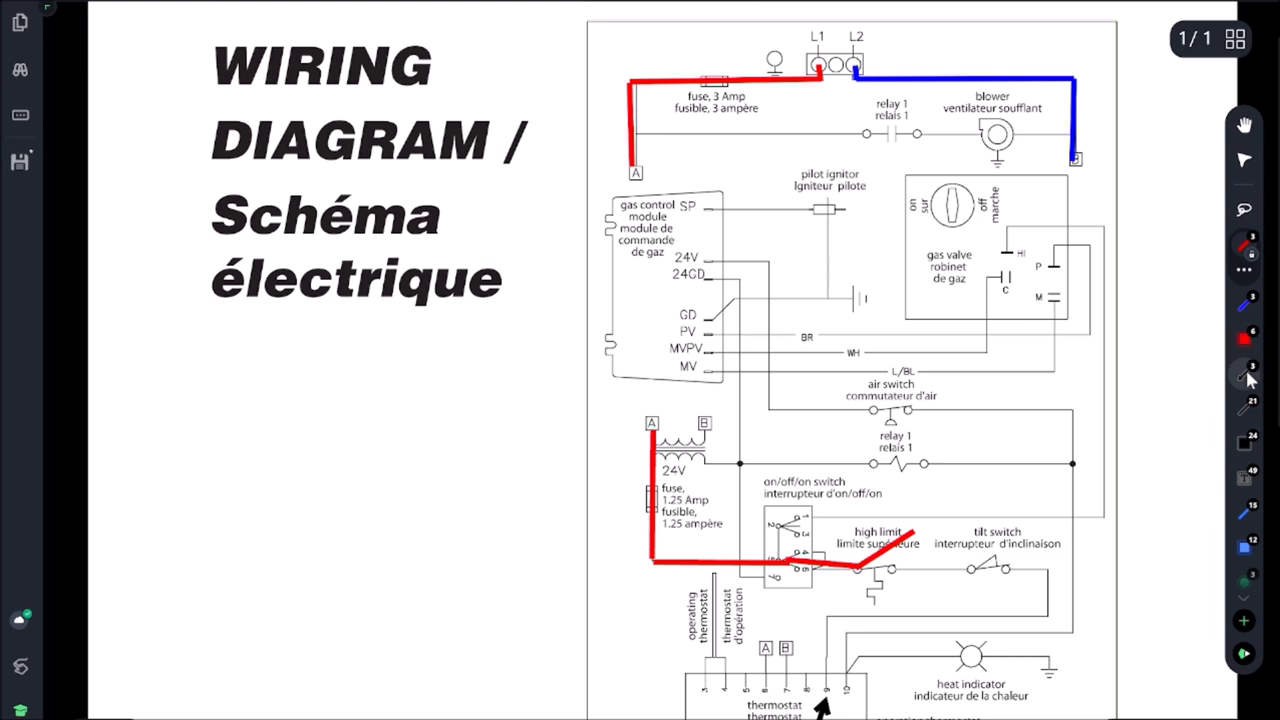
pyautogui.moveTo(1095, 487); pyautogui.dragTo(1010, 540)
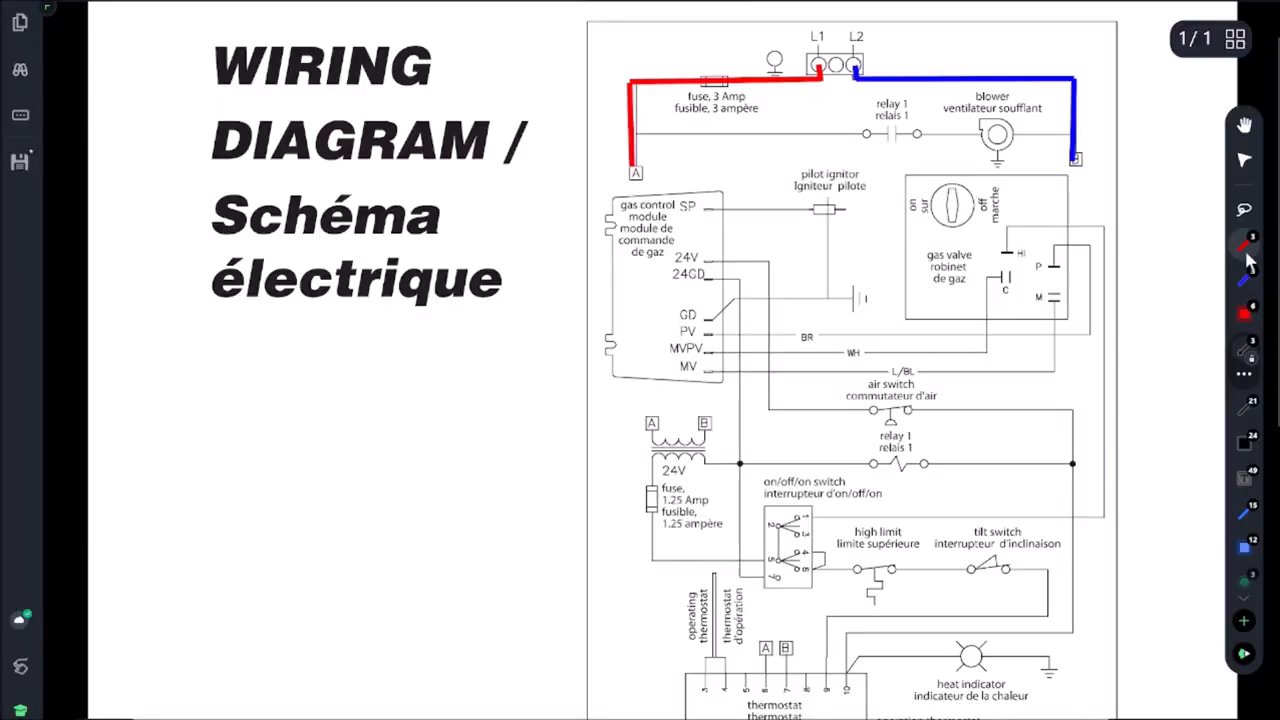
# Trace red from transformer A to the high limit switch, with arrows at the high limit and on/off switches.
pyautogui.moveTo(653, 448); pyautogui.dragTo(633, 535)
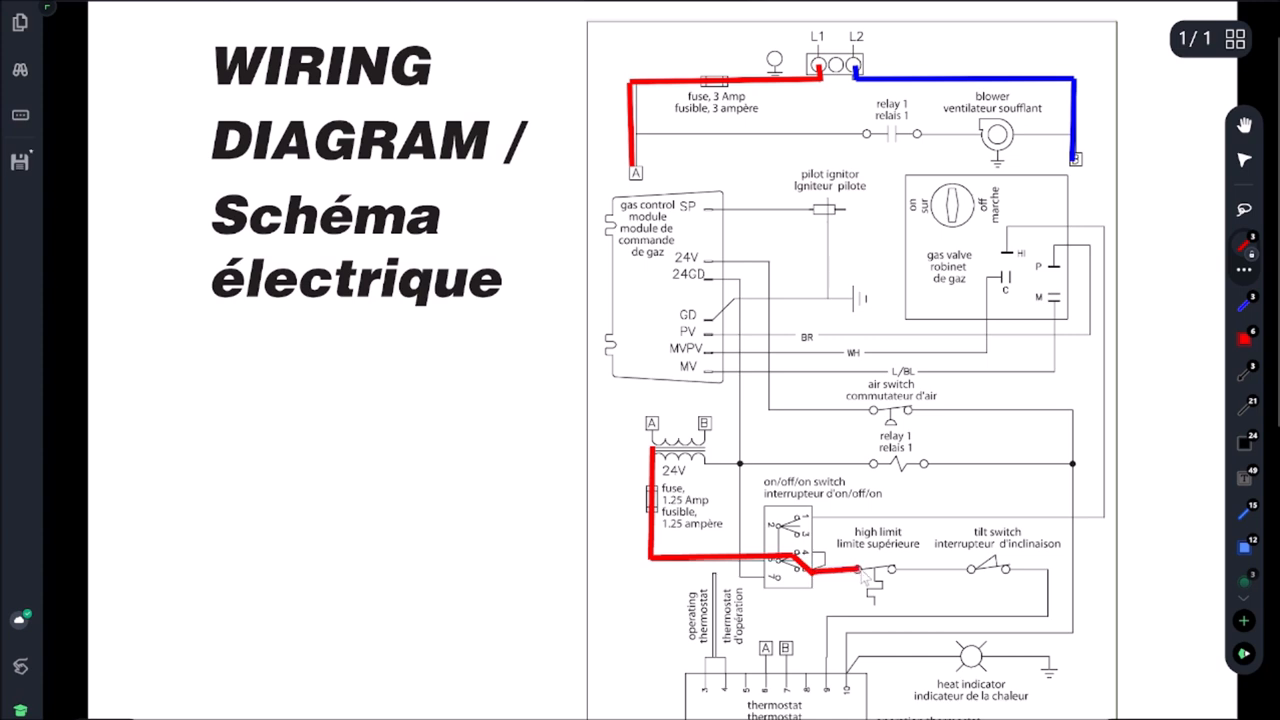
pyautogui.moveTo(860, 572); pyautogui.dragTo(928, 517)
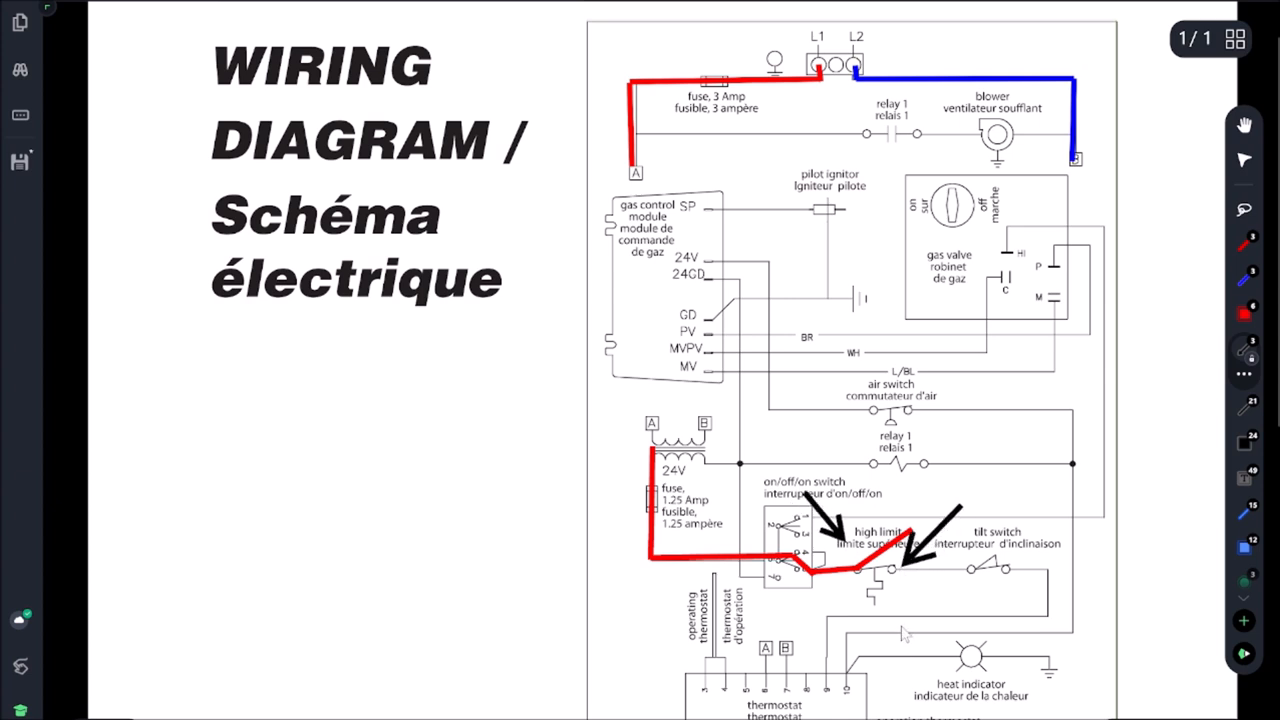
pyautogui.moveTo(790, 650); pyautogui.dragTo(790, 555)
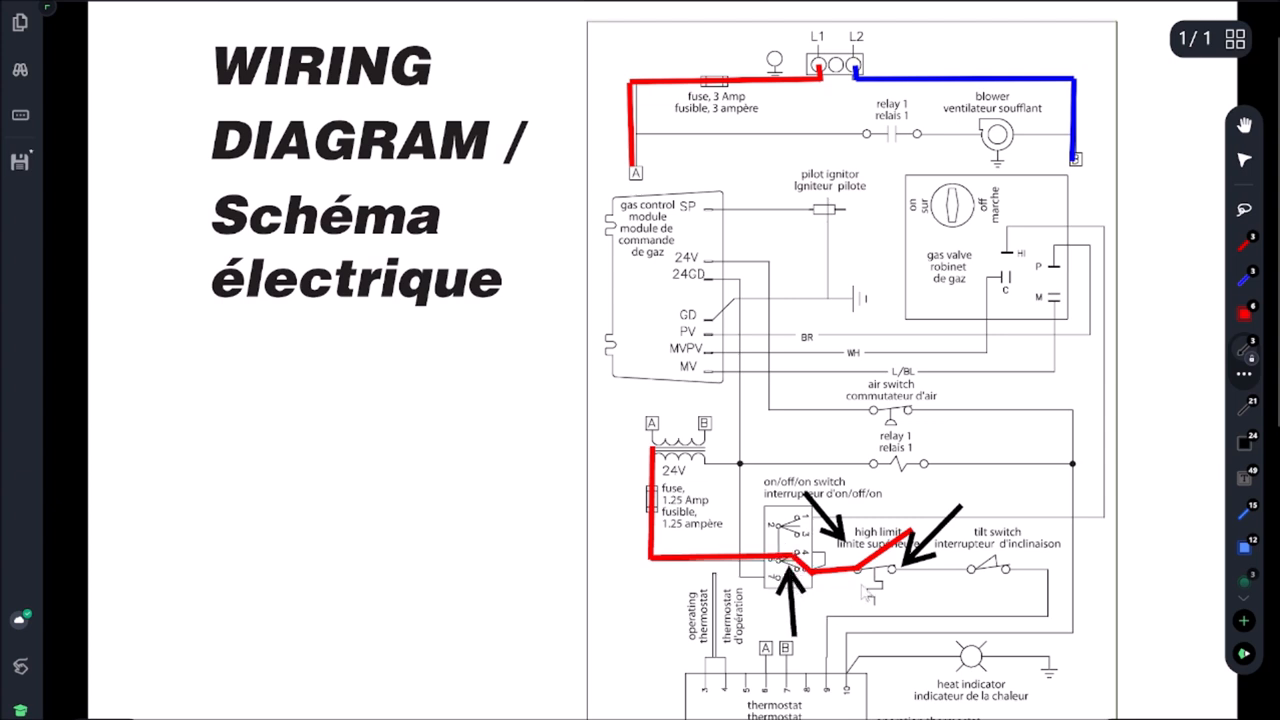
pyautogui.moveTo(910, 580)
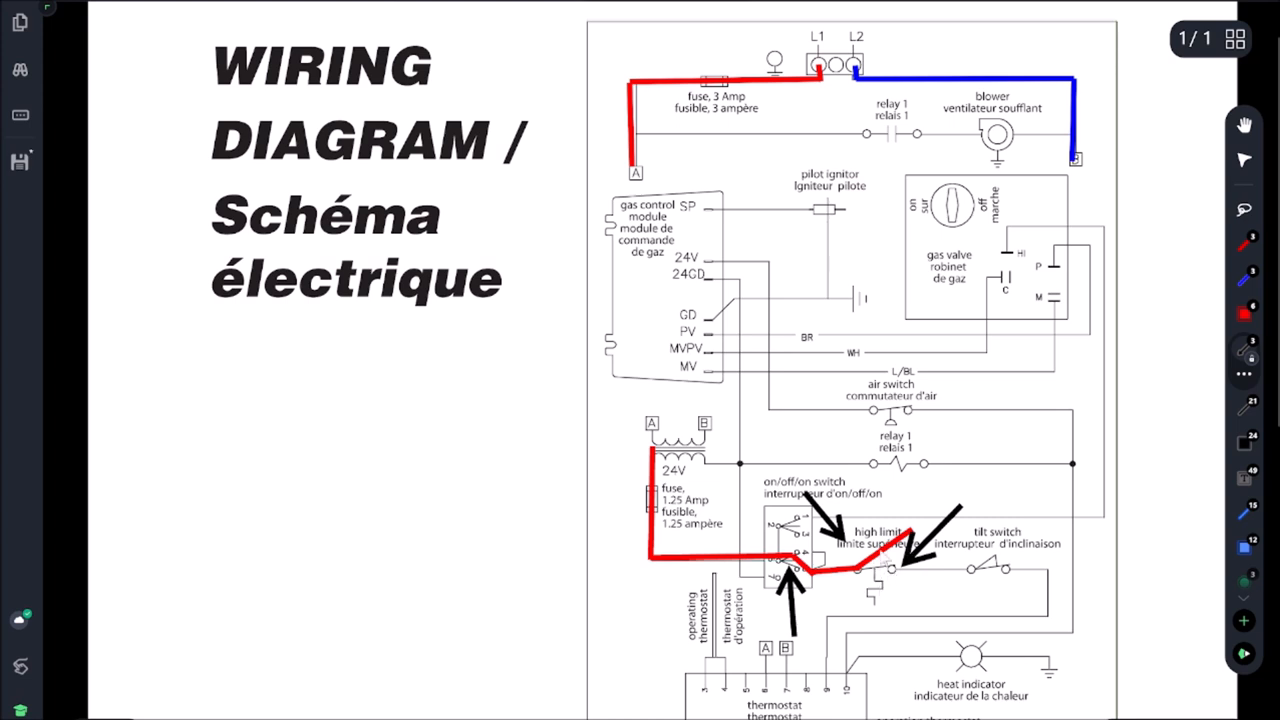
pyautogui.moveTo(945, 585)
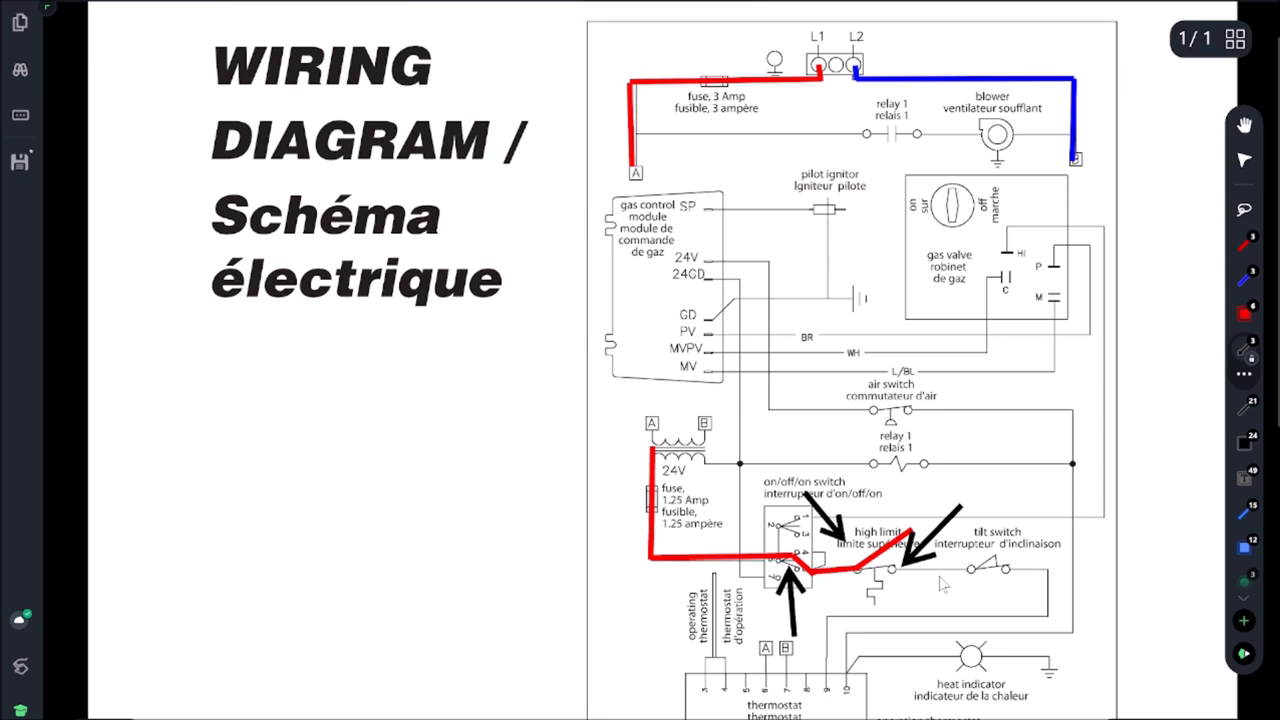
pyautogui.moveTo(865, 617)
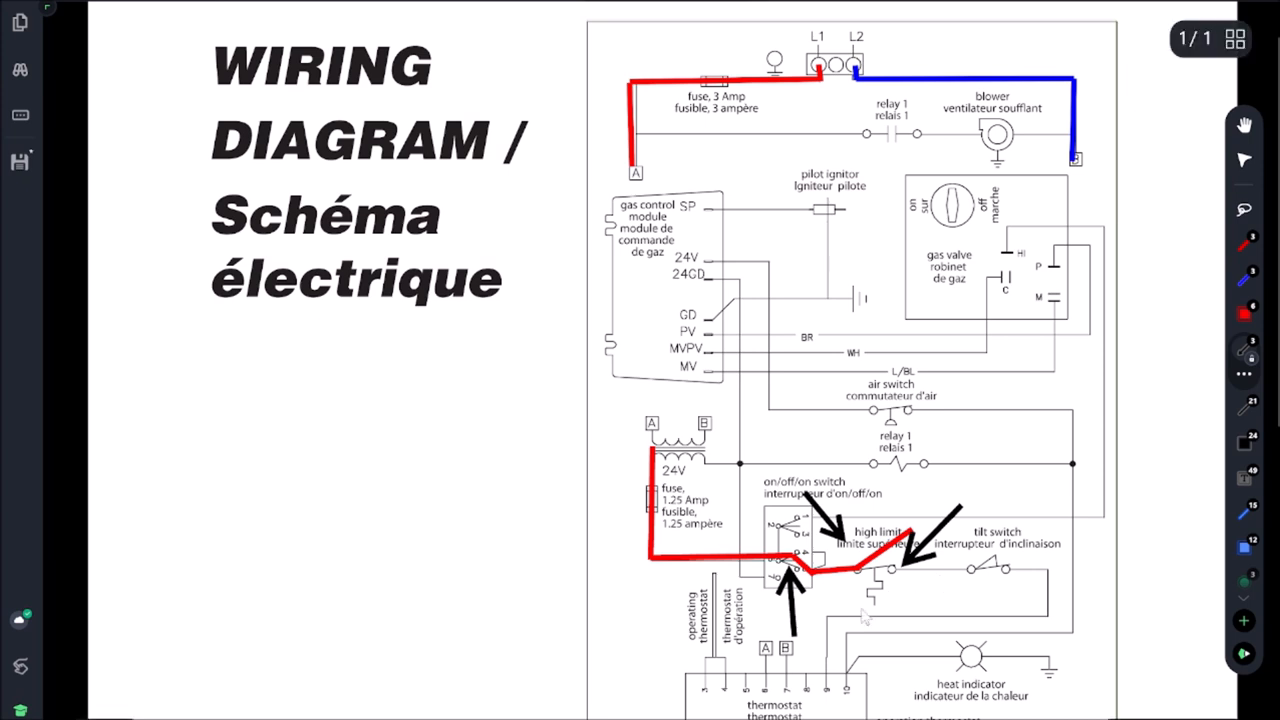